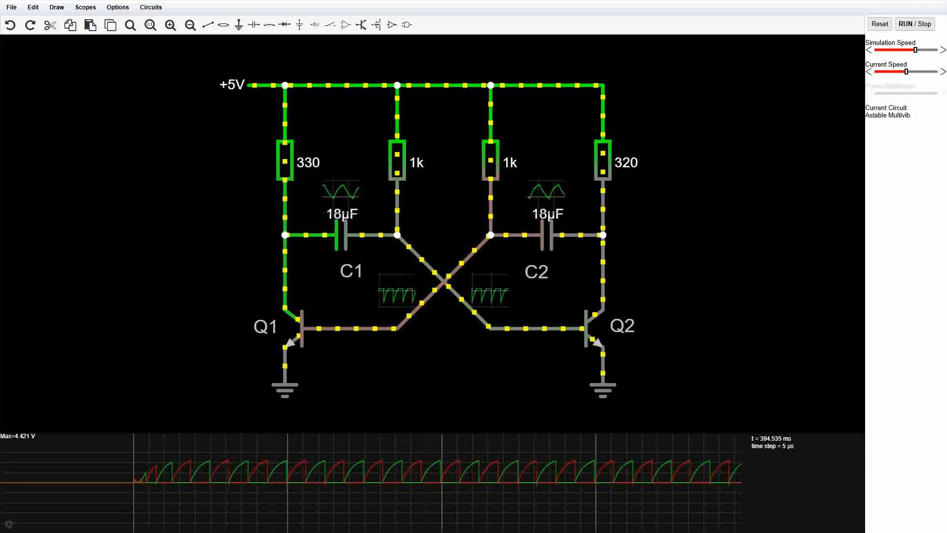
# Select the 18 µF capacitor C1 to display its live current, voltage, capacitance and power.
pyautogui.click(341, 236)
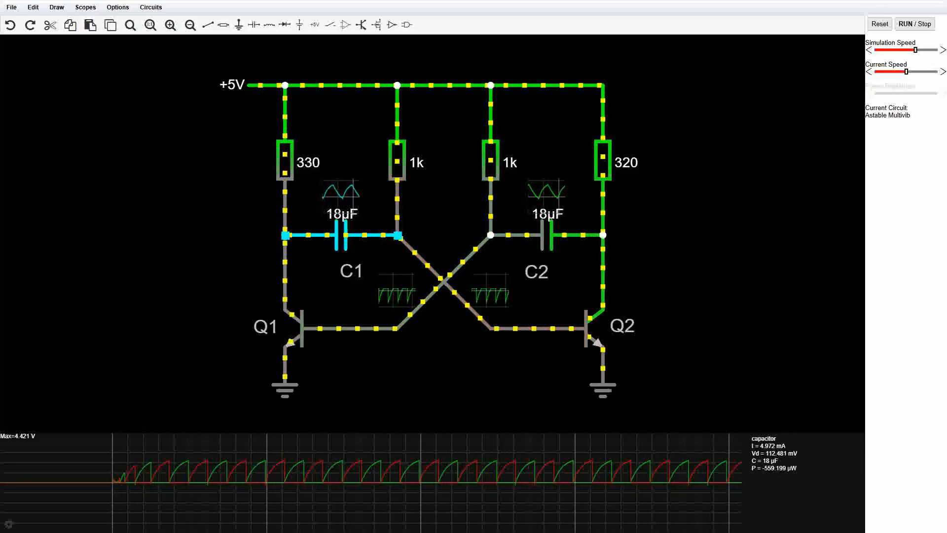